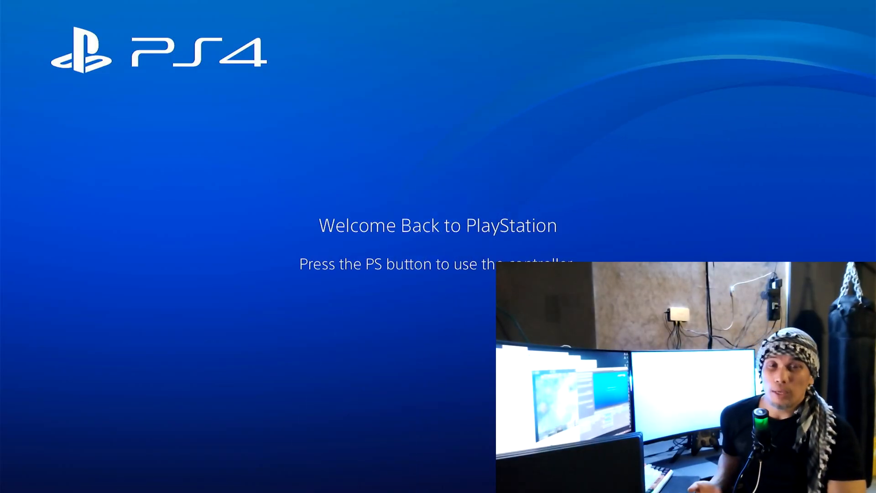
- Wake the controller with the PS button at the Welcome Back screen and sign in
key(PS)
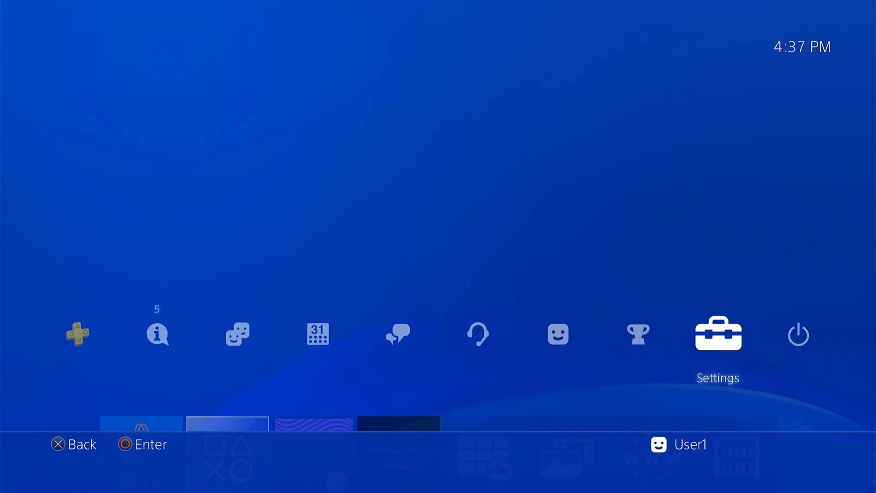
- Open Settings, go down to System, and view System Information
click(717, 334)
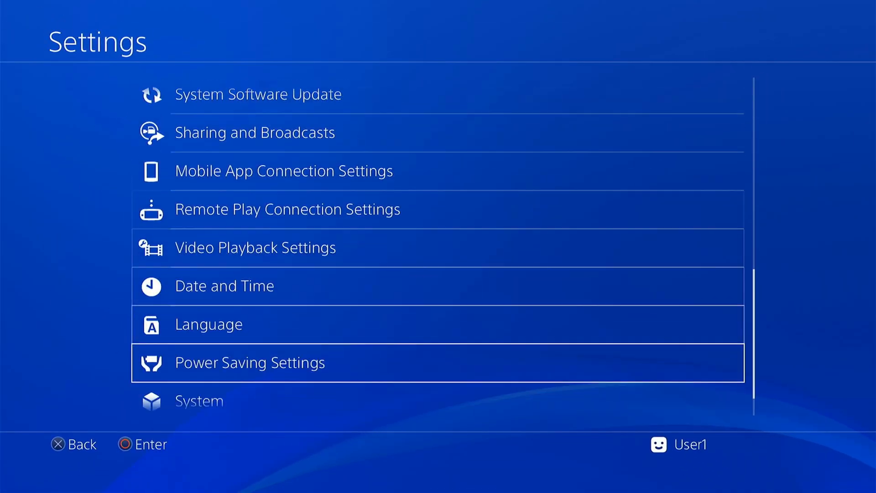
scroll(down, 3)
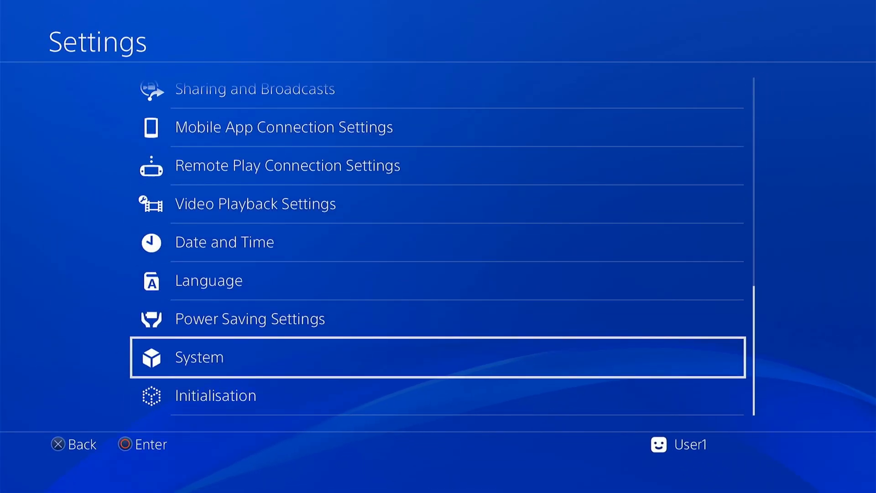
click(198, 357)
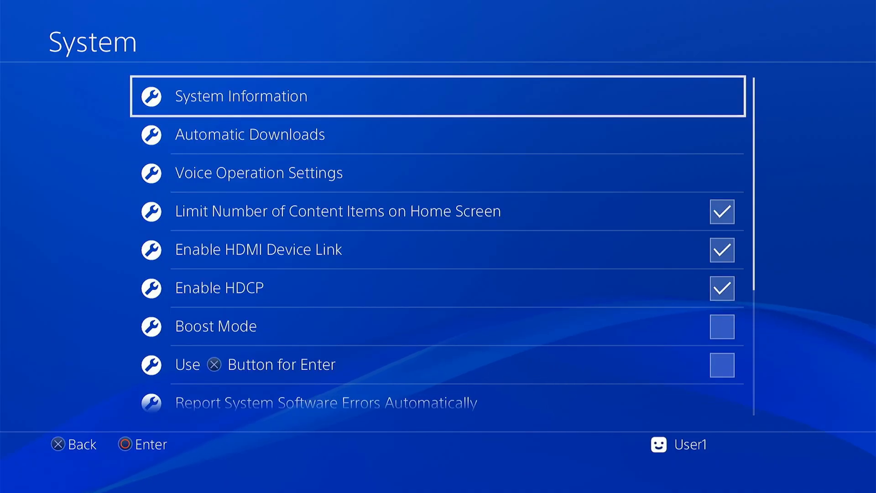
click(250, 134)
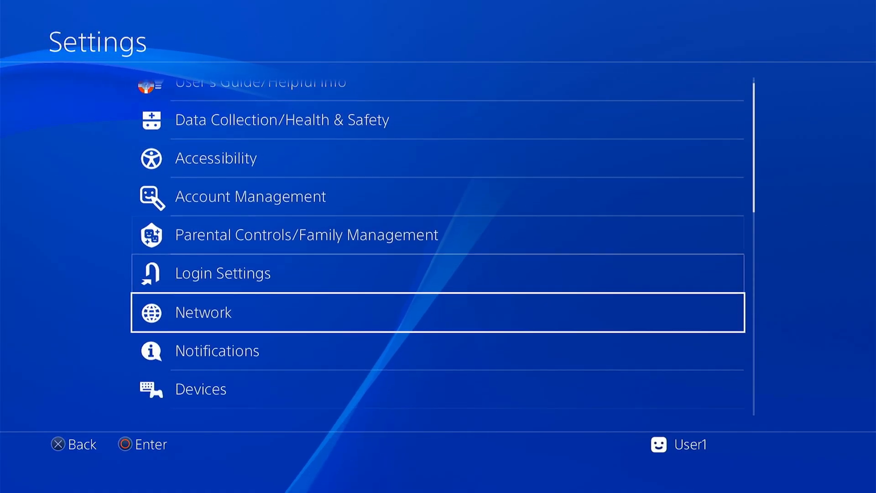
- Start Network > Set Up Internet Connection using Wi-Fi with the Easy method
click(202, 311)
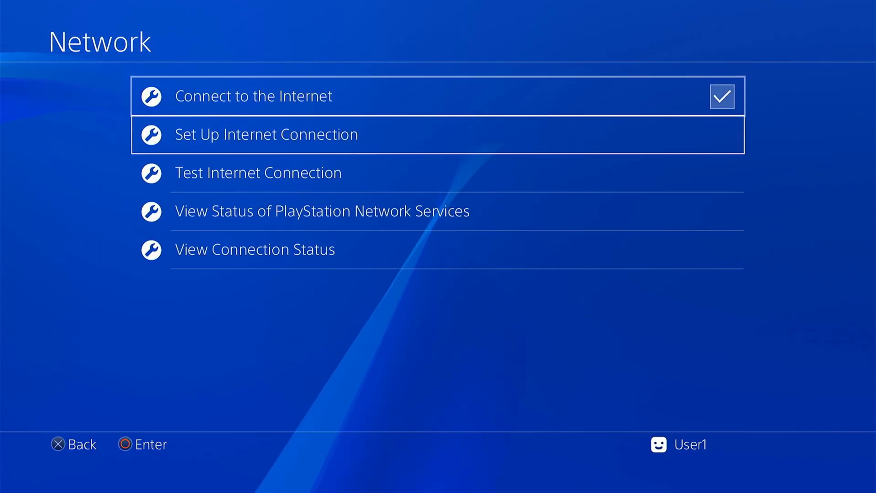
click(265, 134)
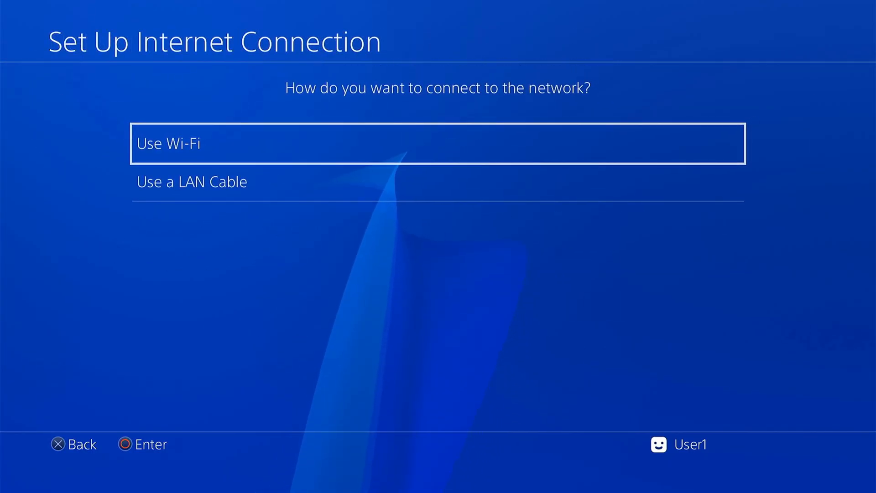
click(438, 143)
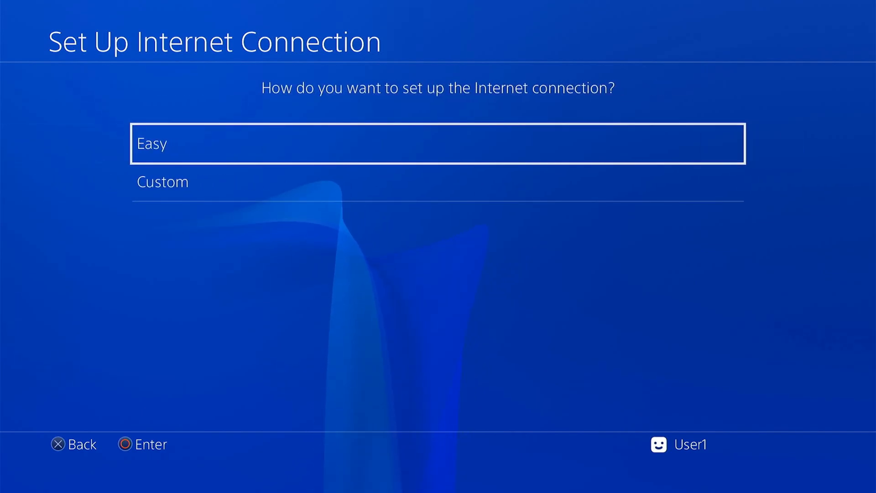
click(438, 142)
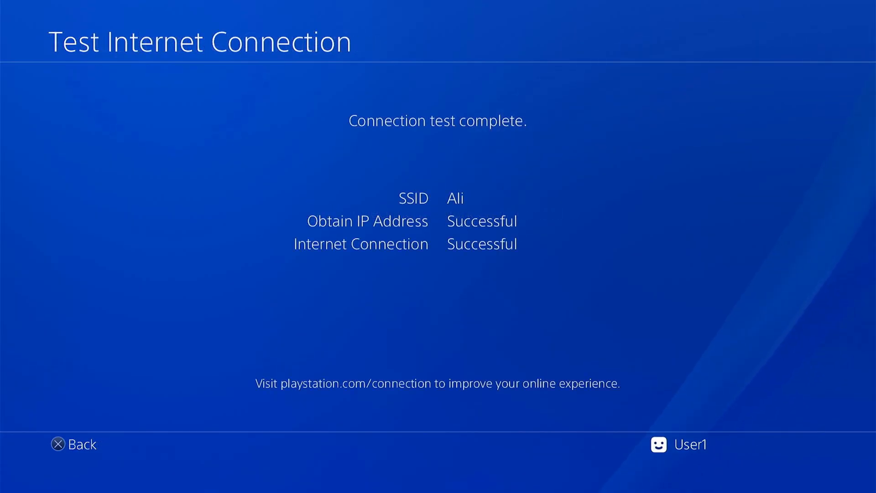
- Leave the successful internet connection test
click(73, 444)
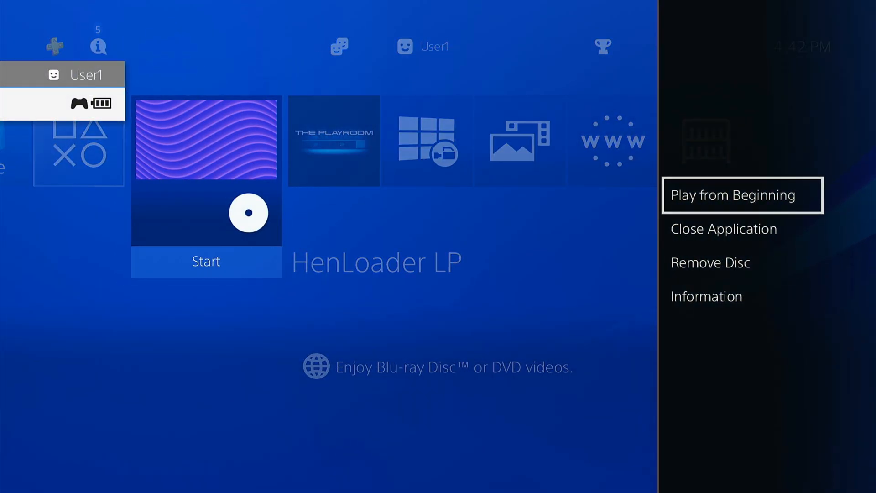
- Play HenLoader LP from the beginning, then head to Enter Rest Mode
click(722, 229)
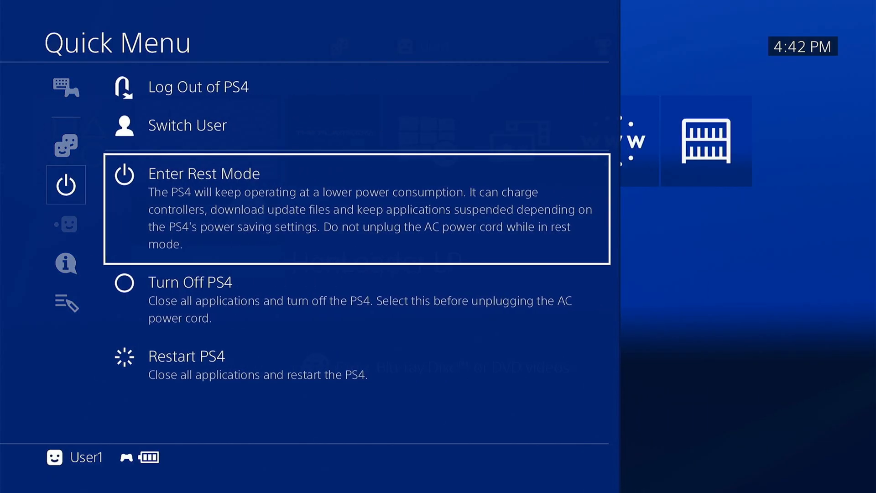
key(Escape)
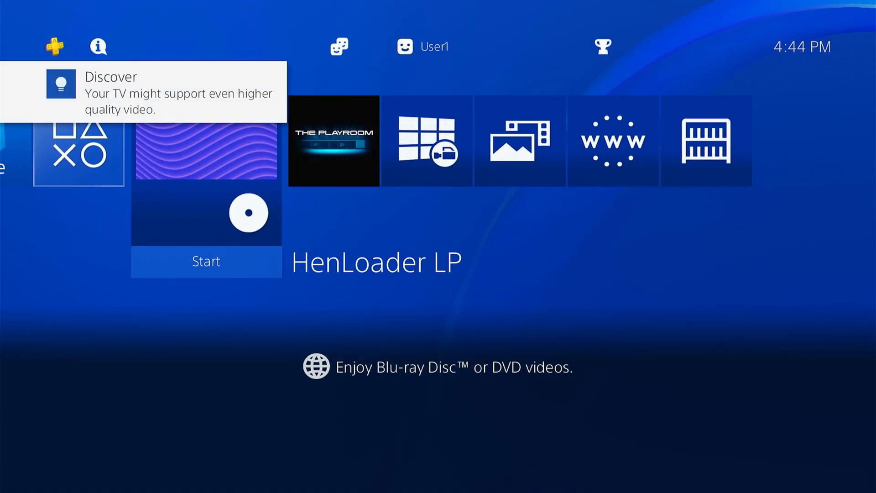
- Start the HenLoader LP tile to run the GoldHEN exploit
click(206, 261)
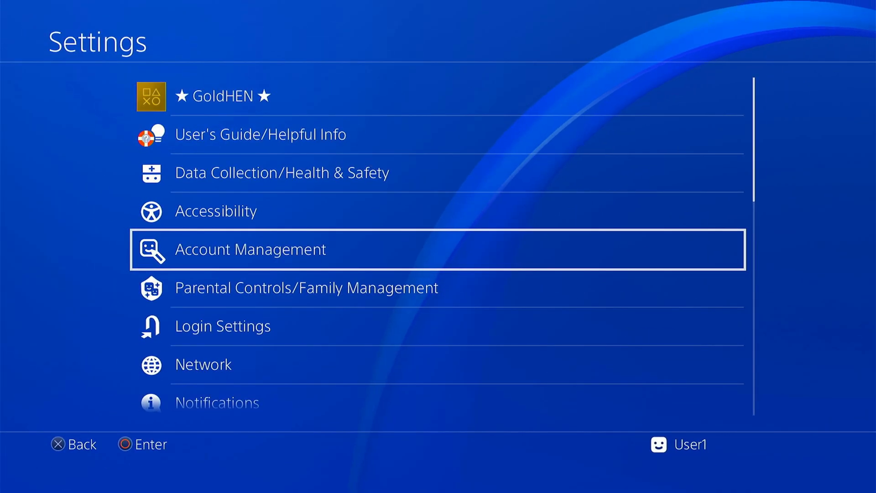
- Return from the ★ GoldHEN ★ Settings entry and open the GoldHEN function-area icon
click(203, 364)
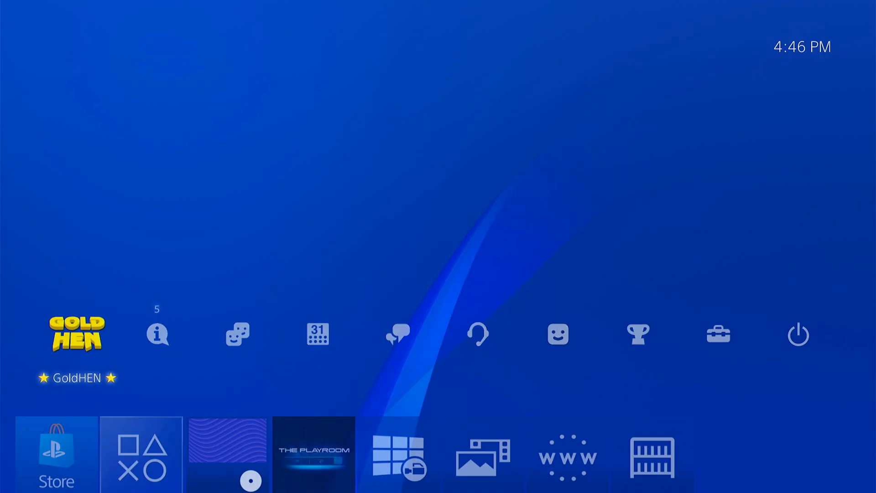
click(77, 334)
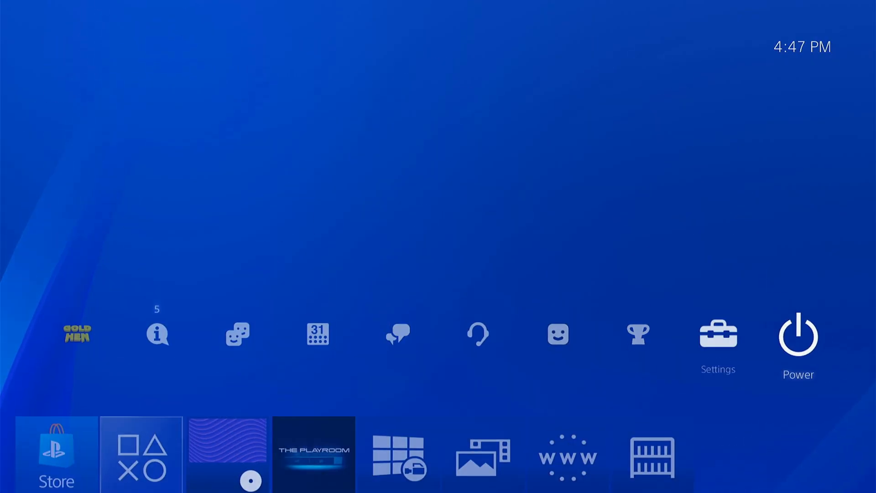
- Open Settings > Power Saving Settings > Set Features Available in Rest Mode
click(716, 334)
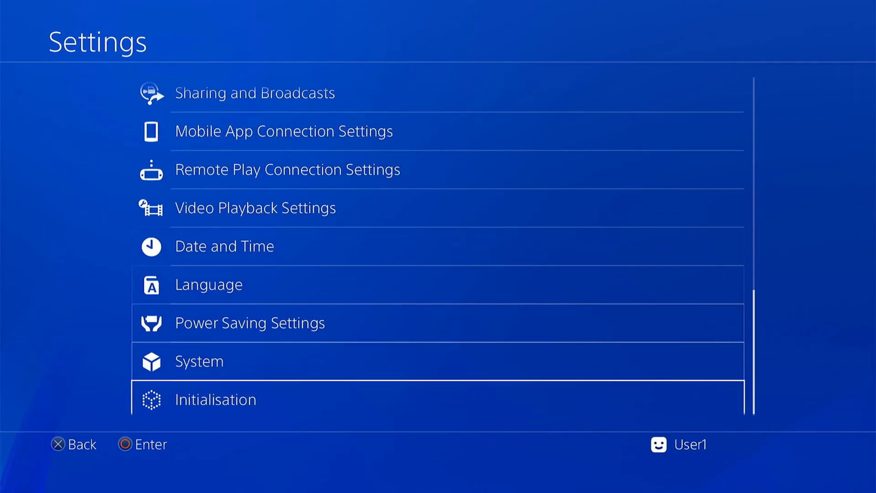
click(249, 323)
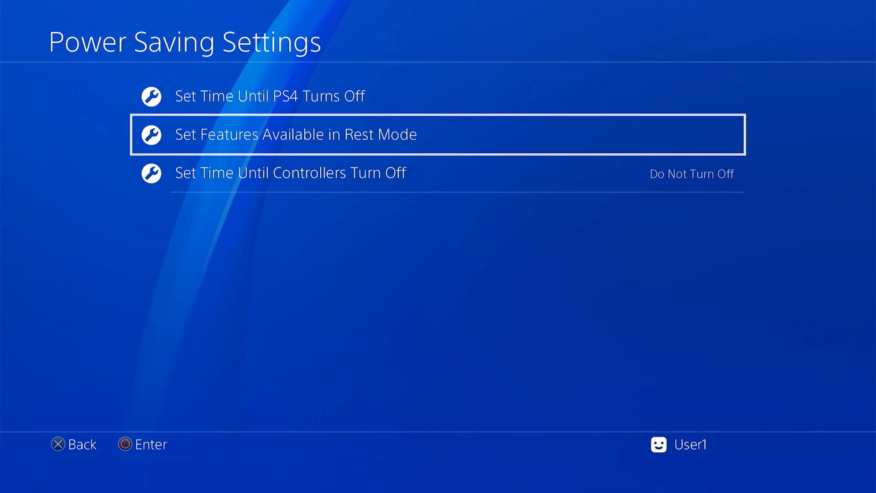
click(296, 133)
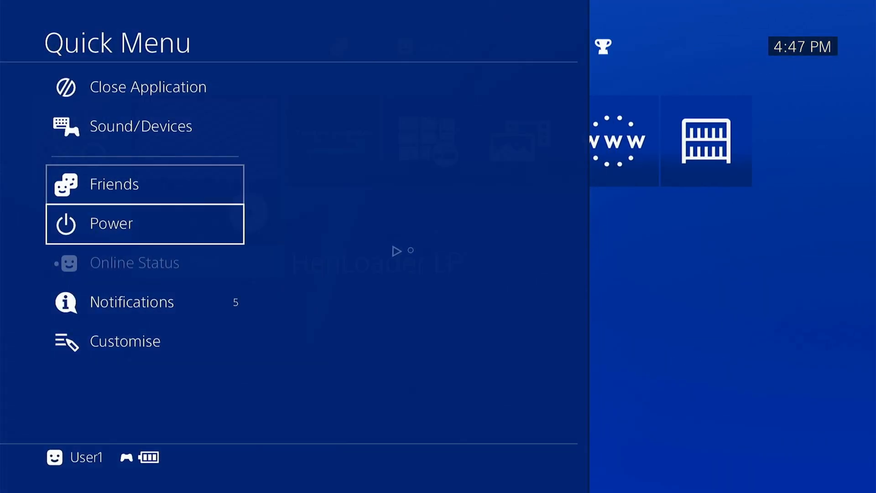
- Open Power in the Quick Menu to show Enter Rest Mode
click(111, 223)
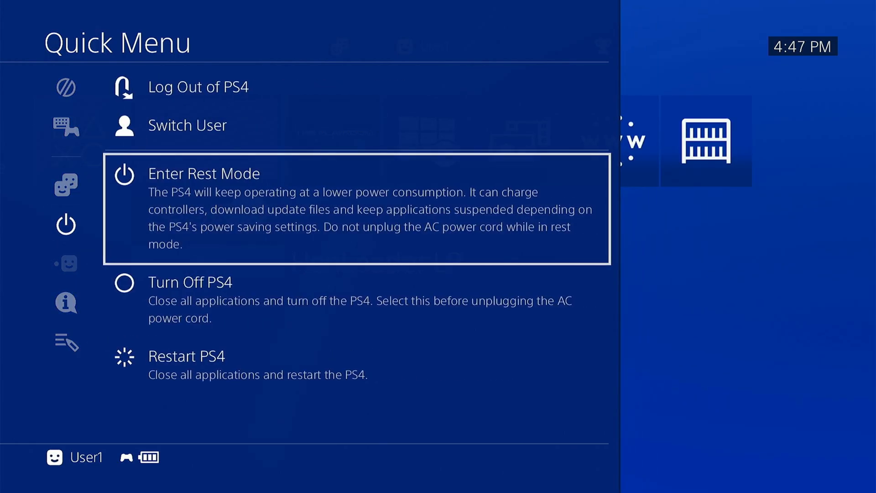